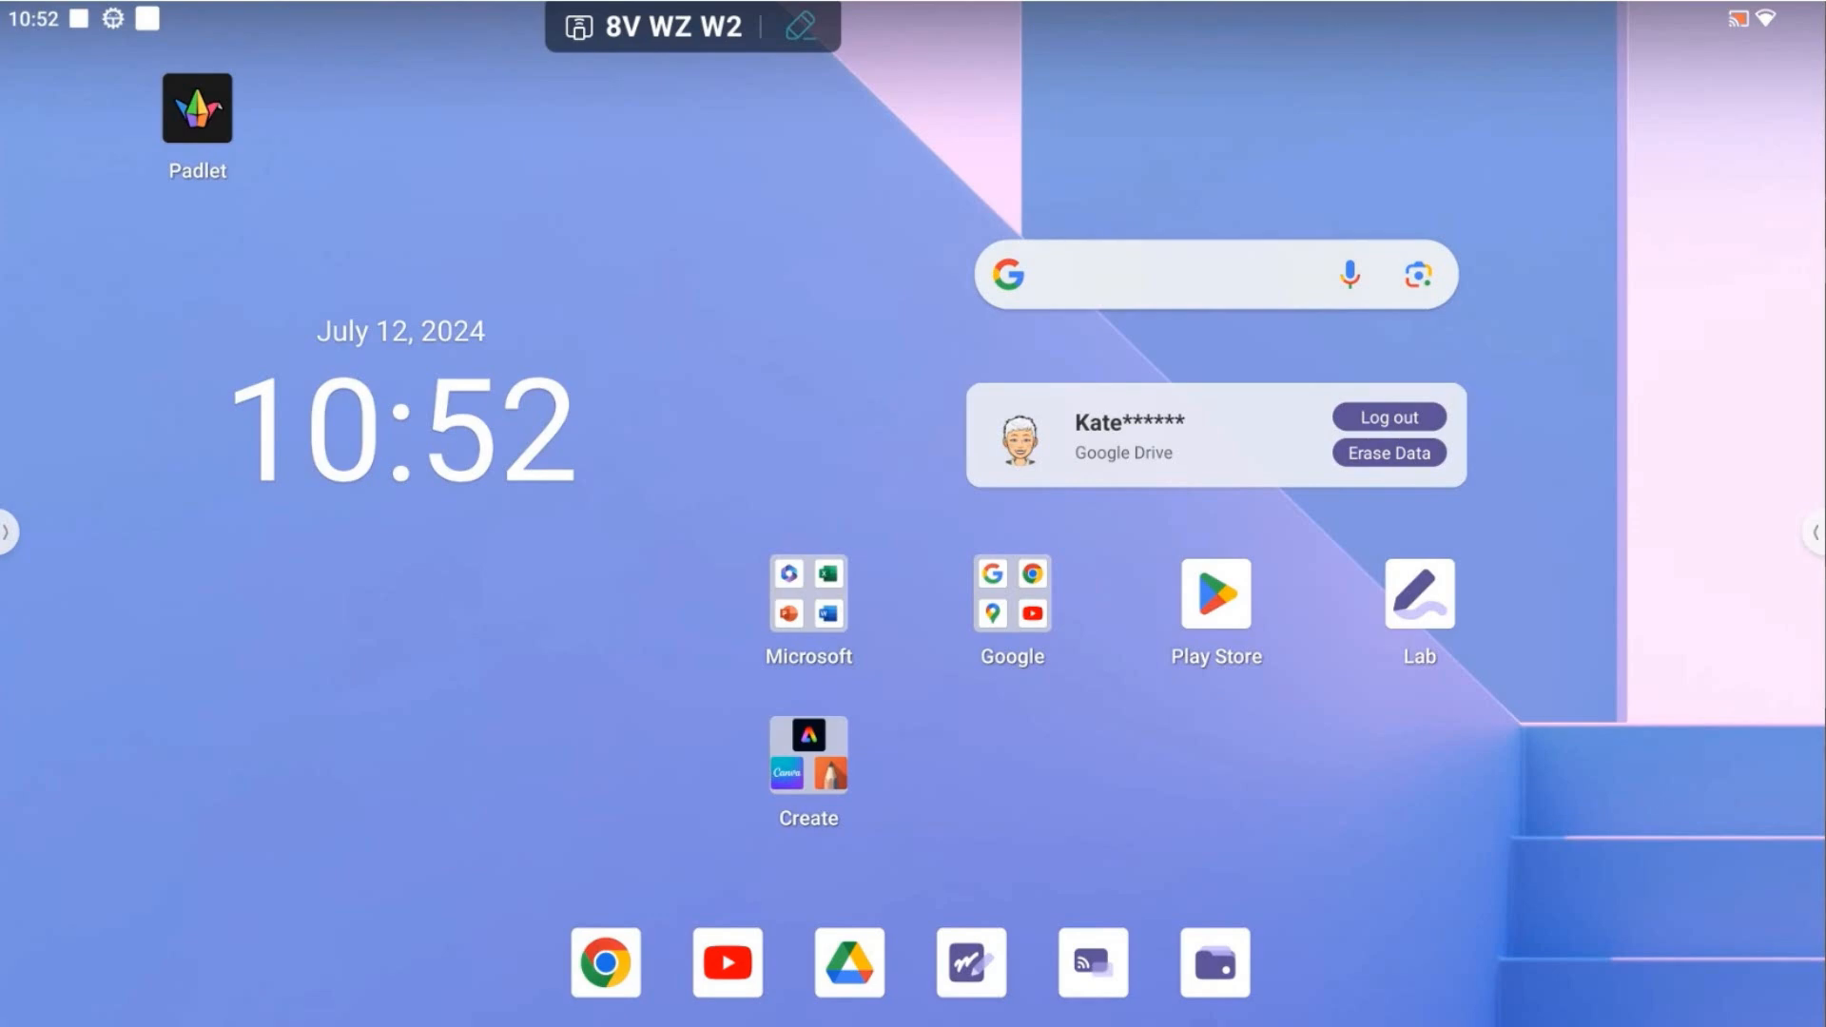
Show the More tools panel listing Freeze, Stopwatch, Spotlight, ScreenLock and other tools
click(1814, 533)
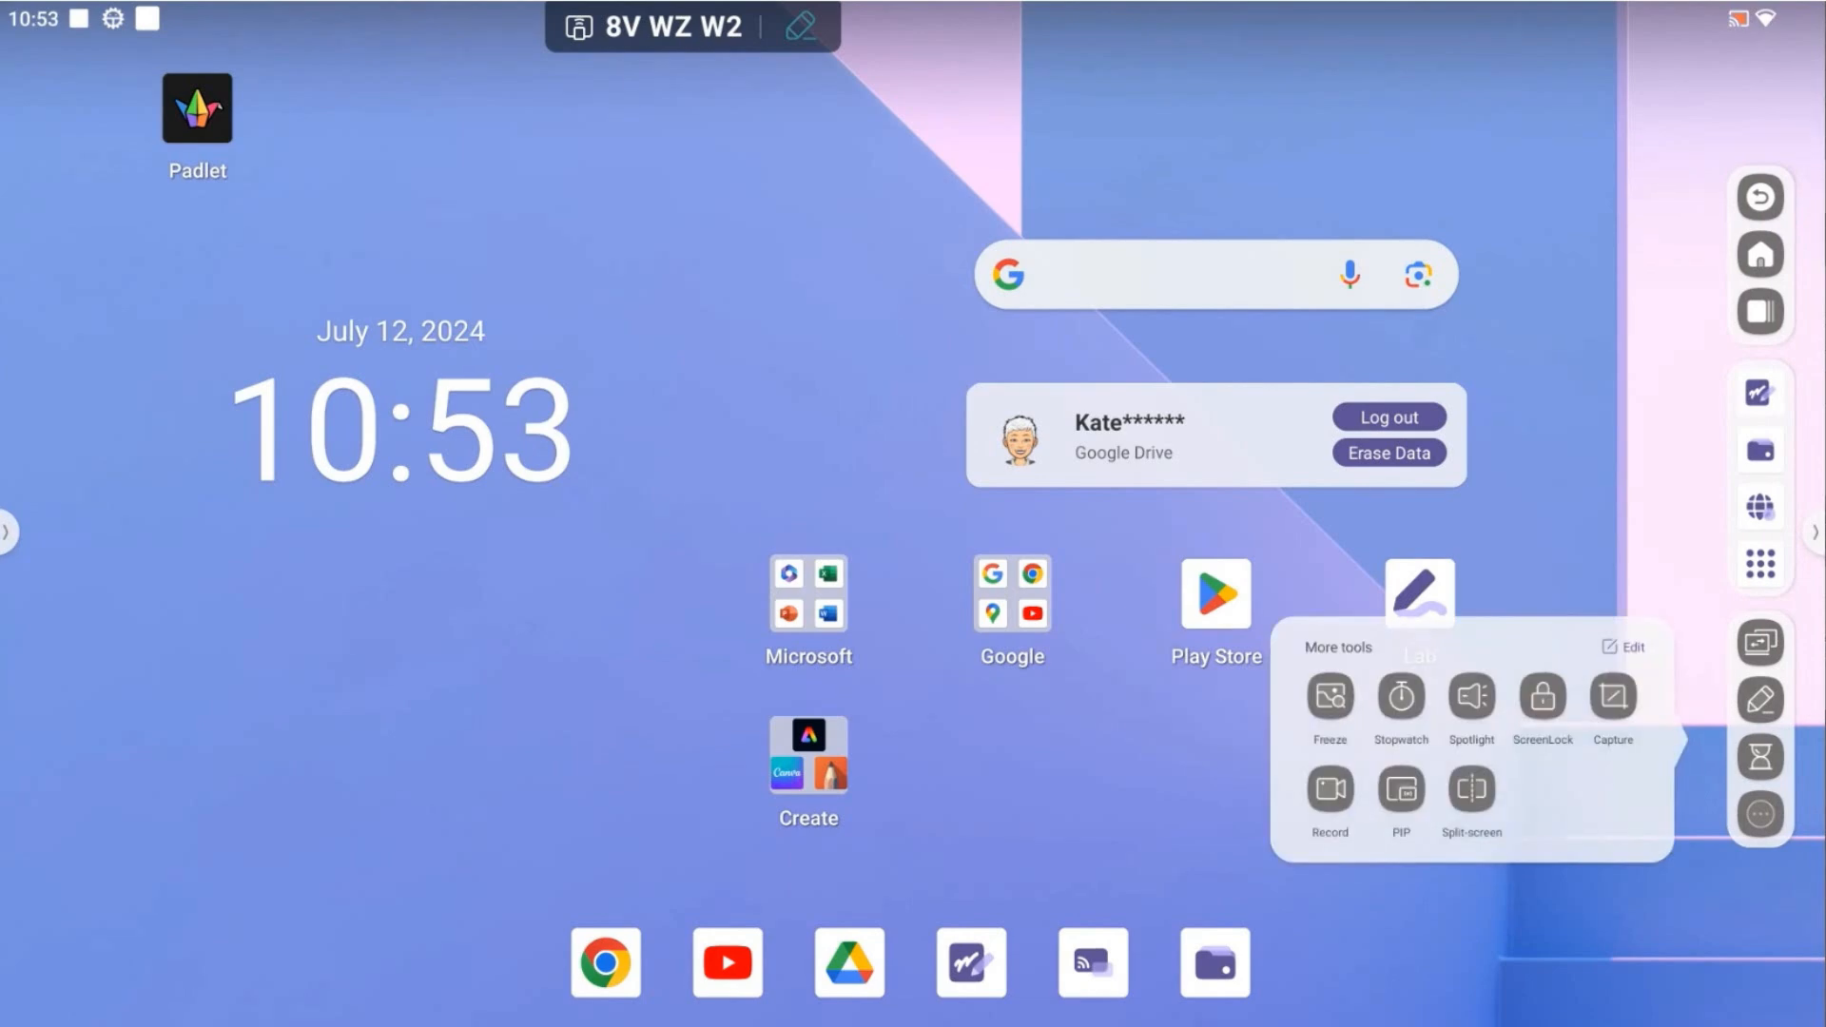
click(1543, 695)
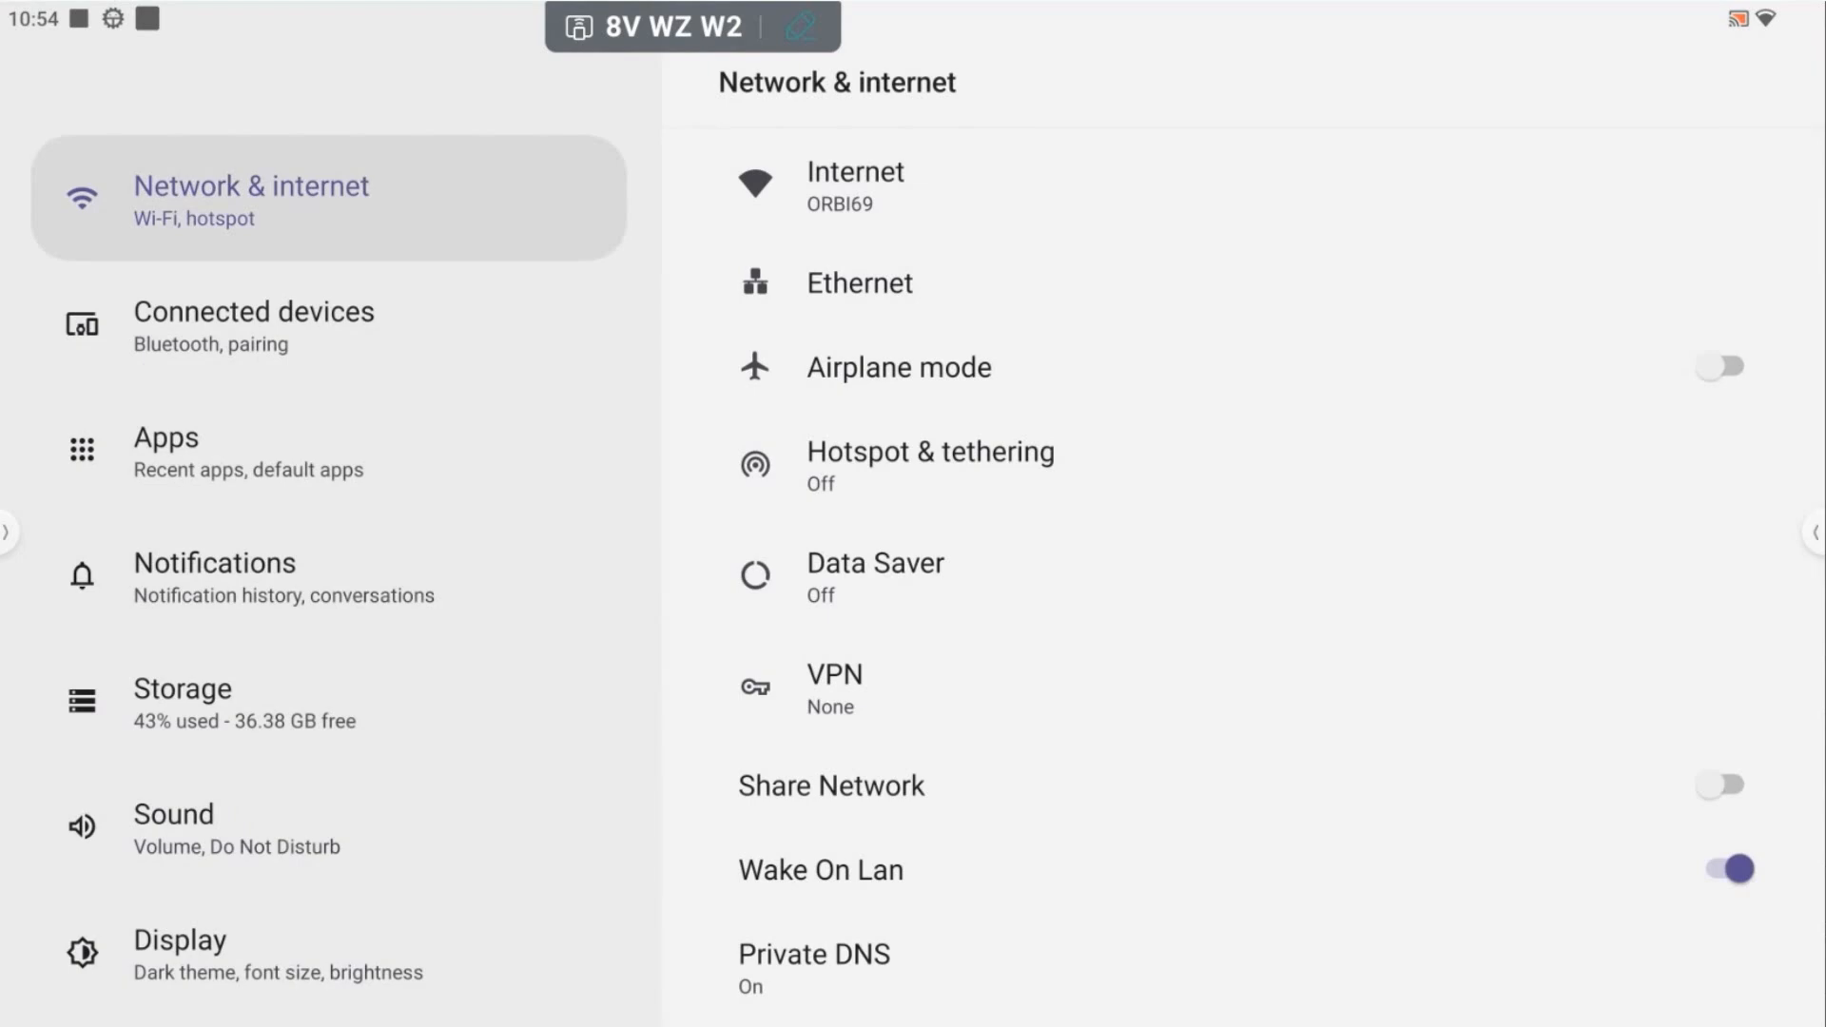
Open the Security page, where screen lock is currently set to PIN
scroll(down, 3)
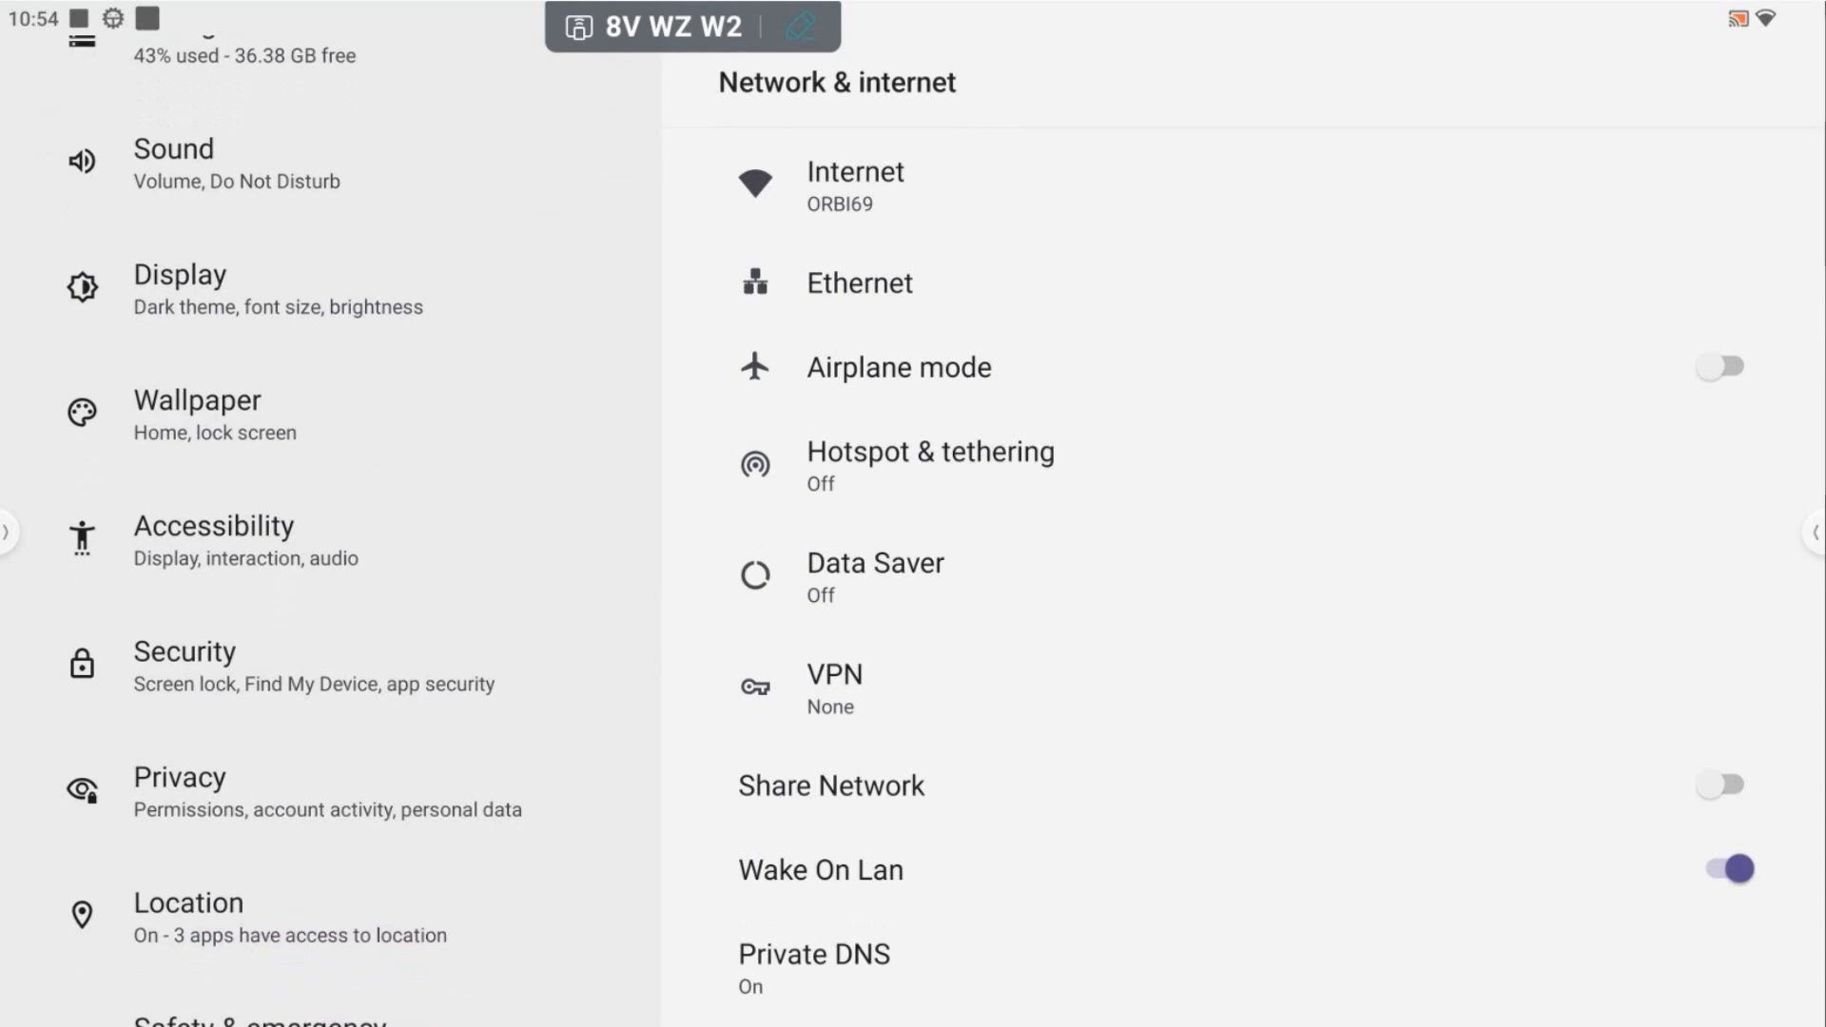
click(184, 651)
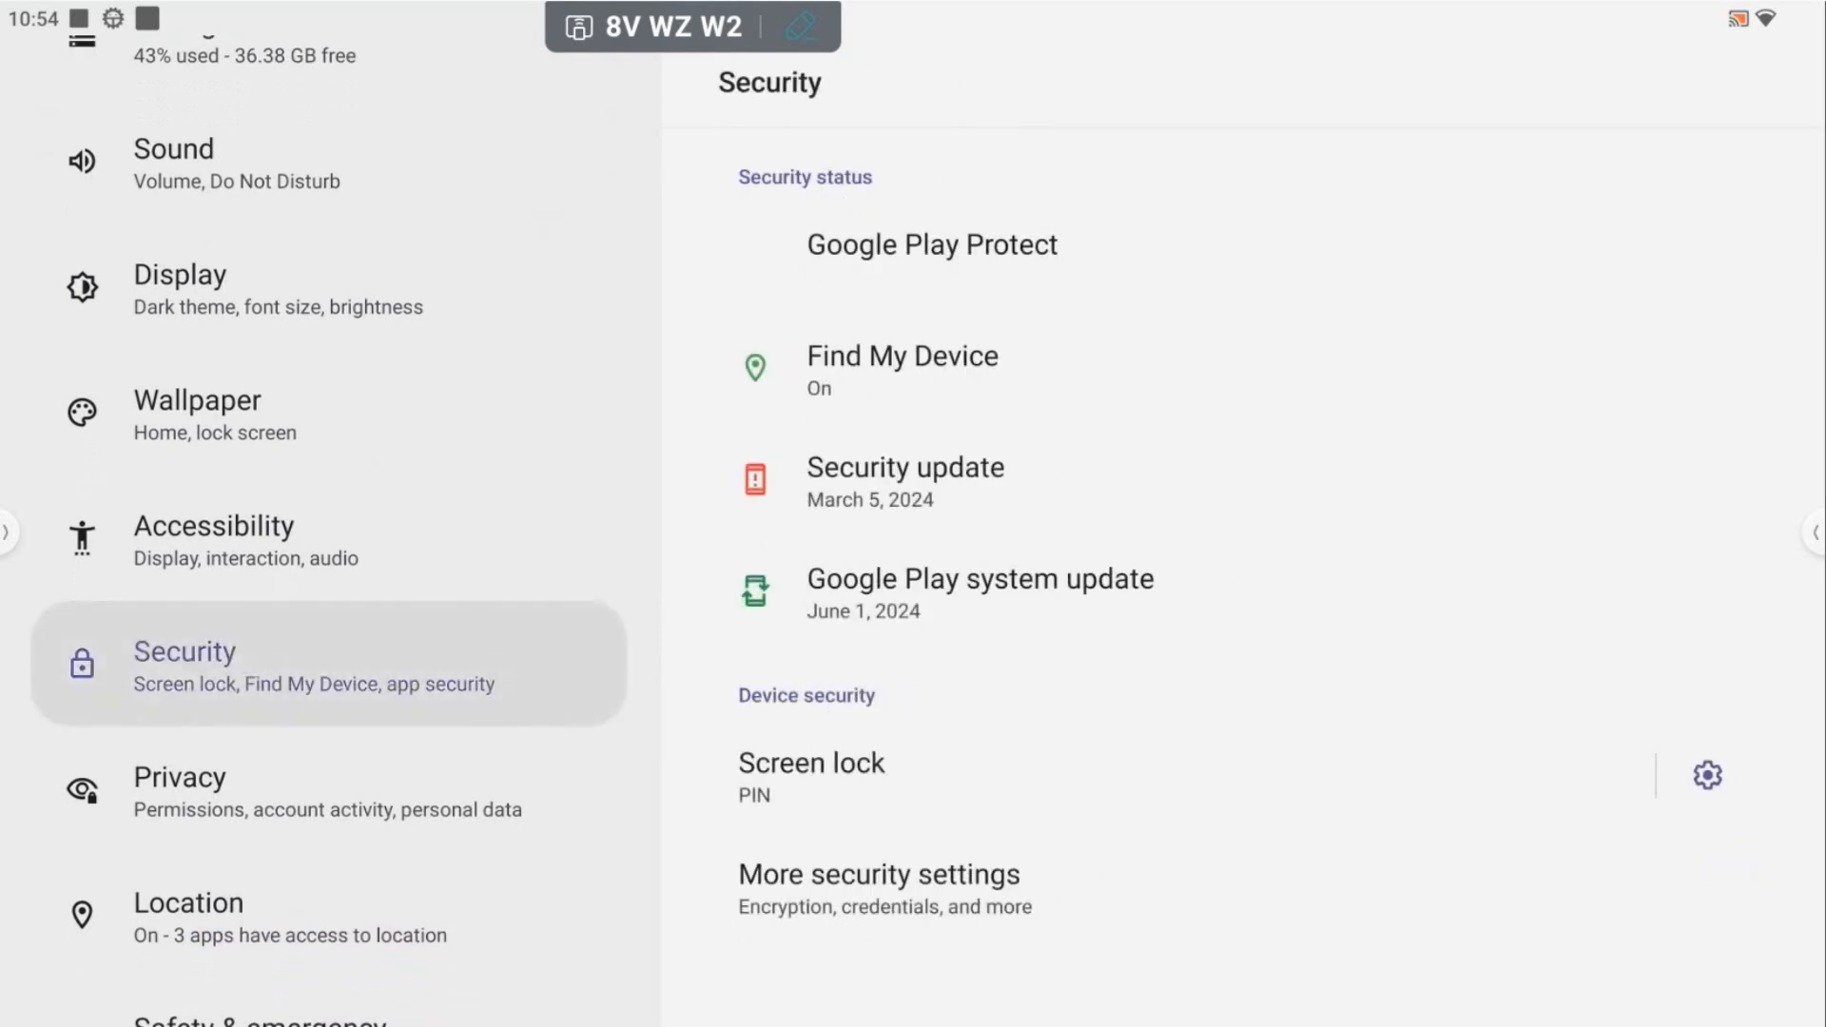